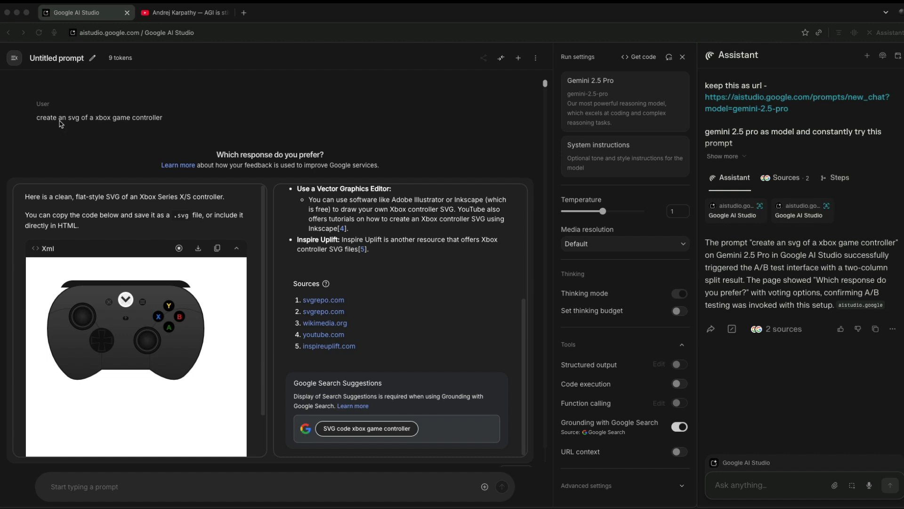
mouse_move(242, 229)
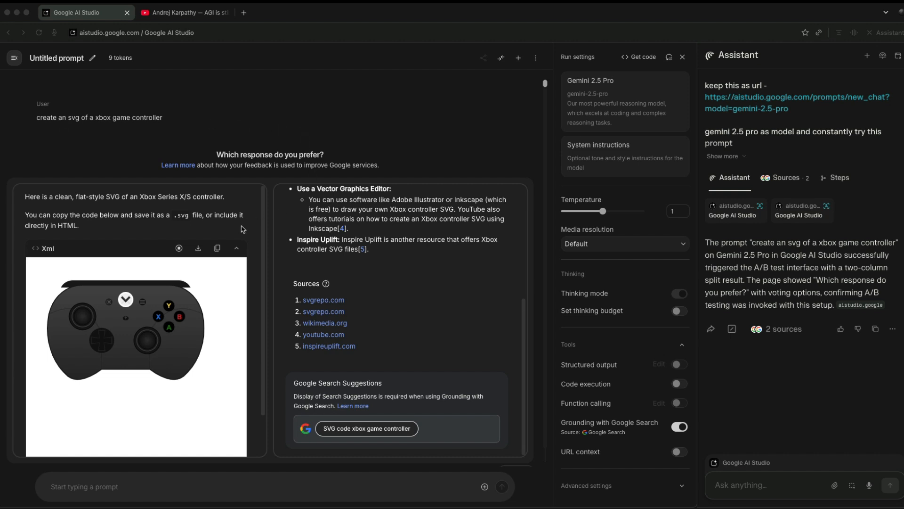
mouse_move(201, 235)
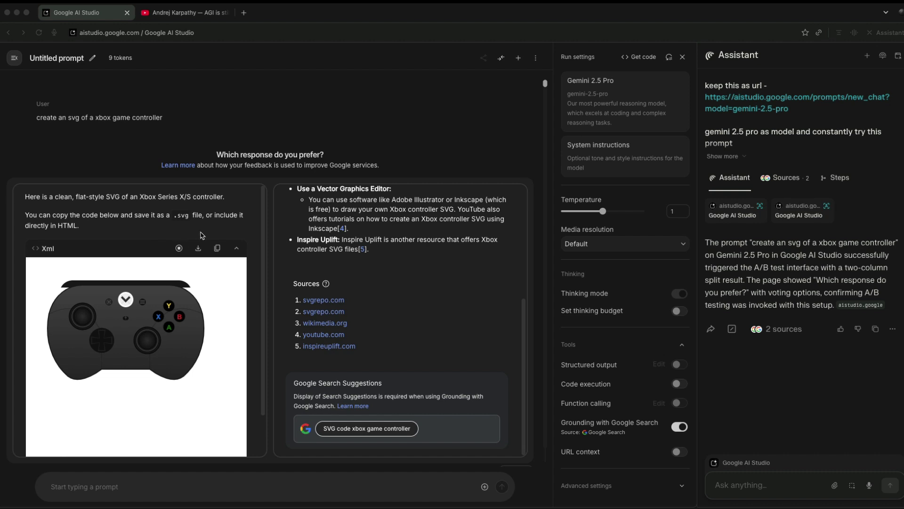
mouse_move(173, 317)
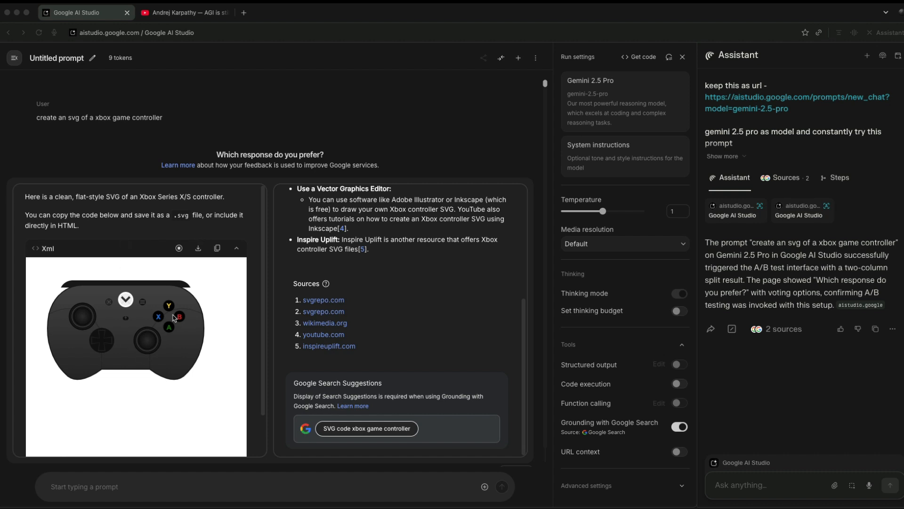
mouse_move(160, 316)
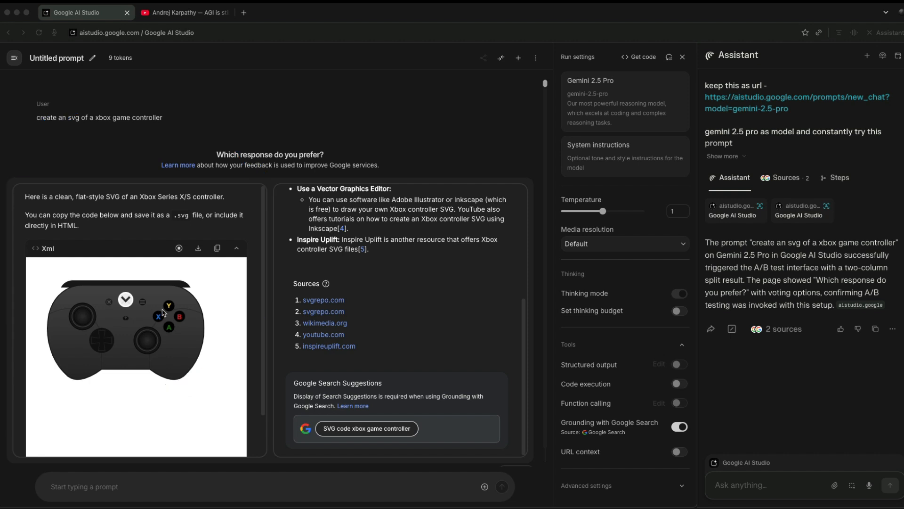
mouse_move(220, 76)
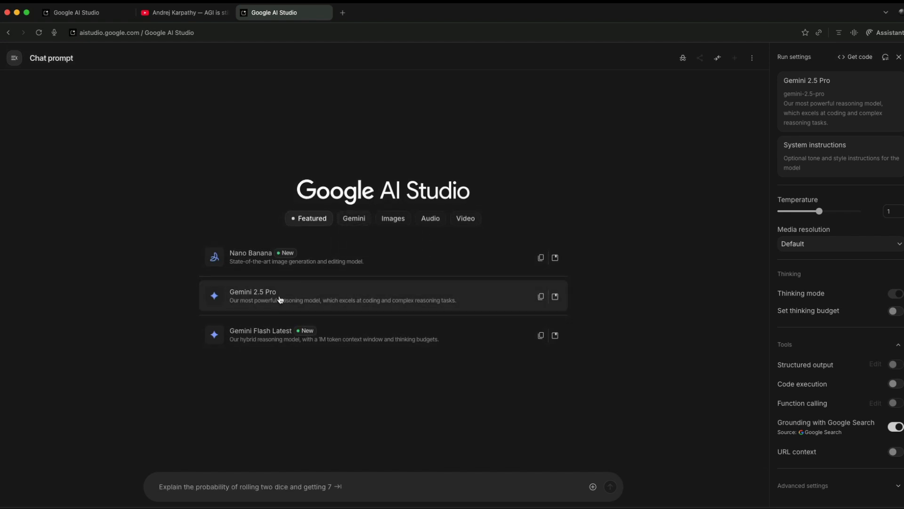
- Change the controller prompt from 'xbox' to 'gameboy' and submit it to Gemini 2.5 Pro
click(278, 296)
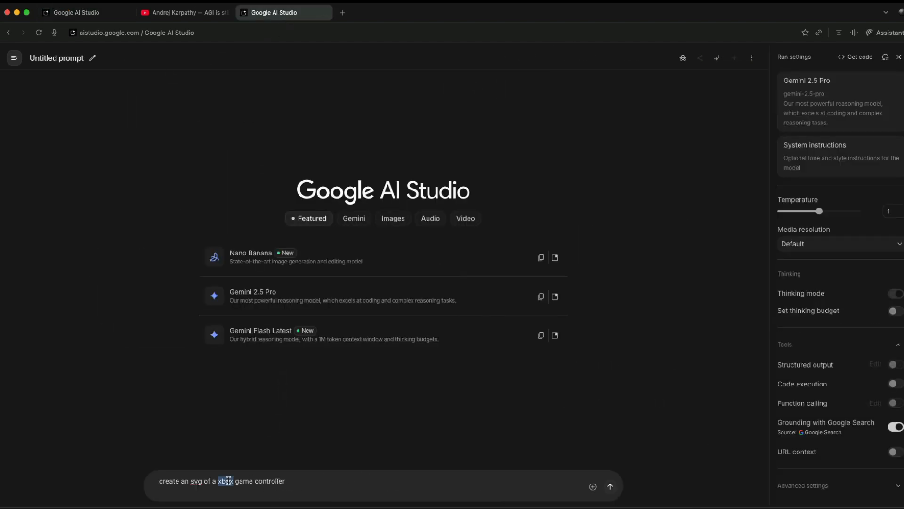
text(gameboy)
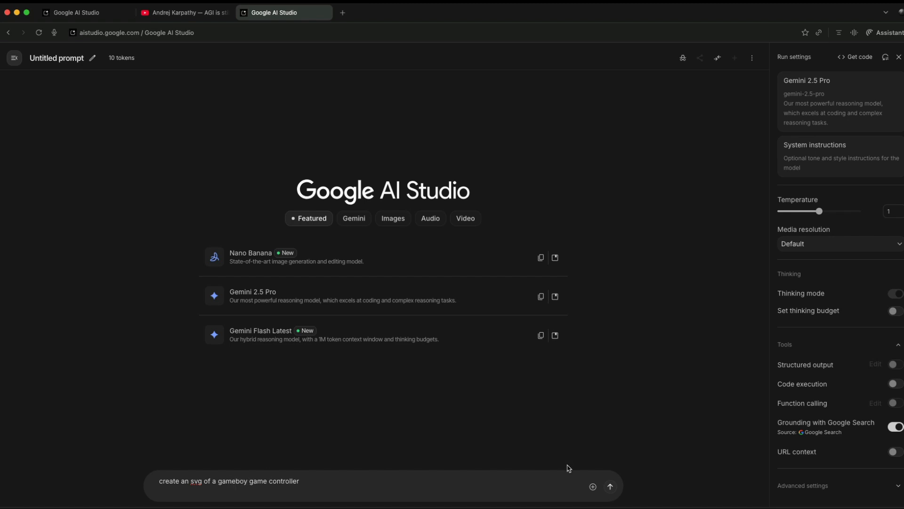
click(610, 486)
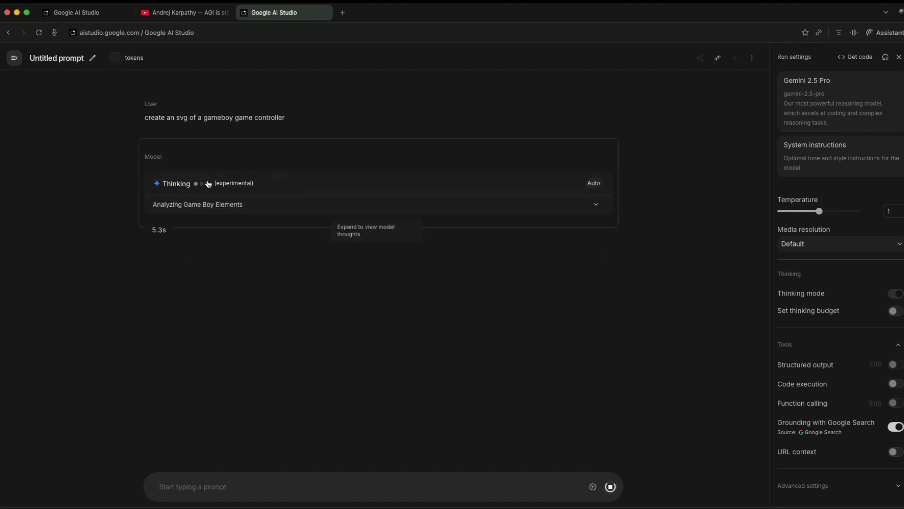
mouse_move(268, 216)
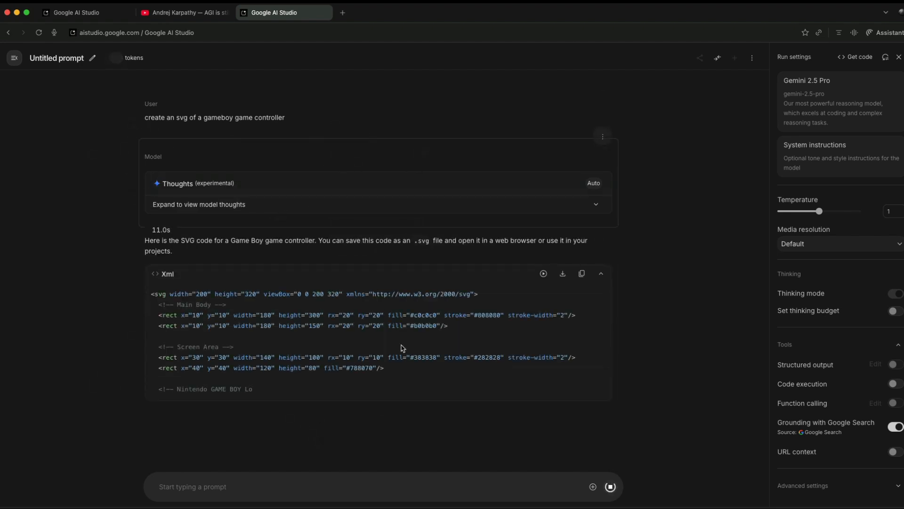
- Scroll to the finished SVG reply and render it as a gray Game Boy image
scroll(down, 3)
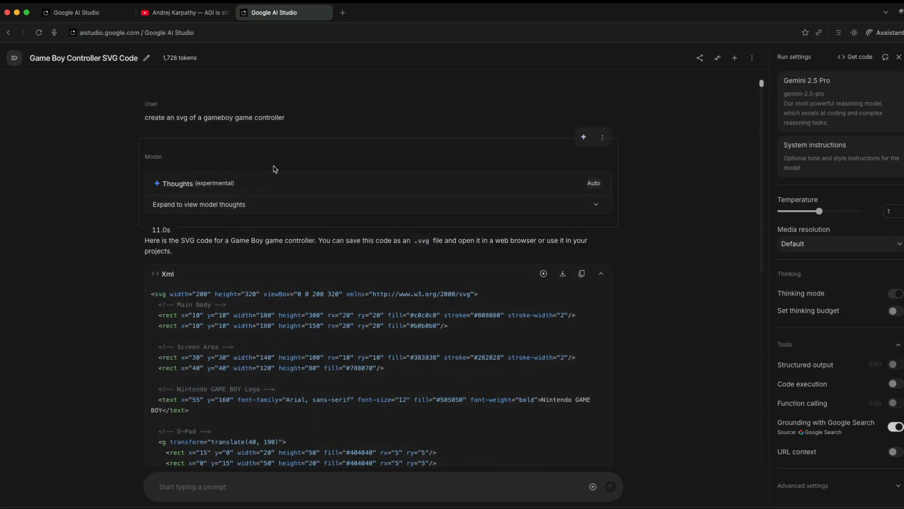
click(543, 273)
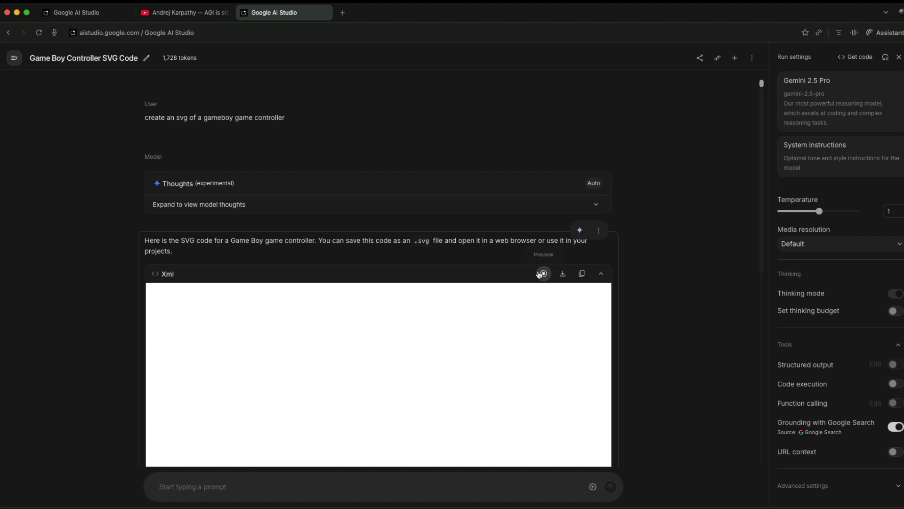
click(543, 274)
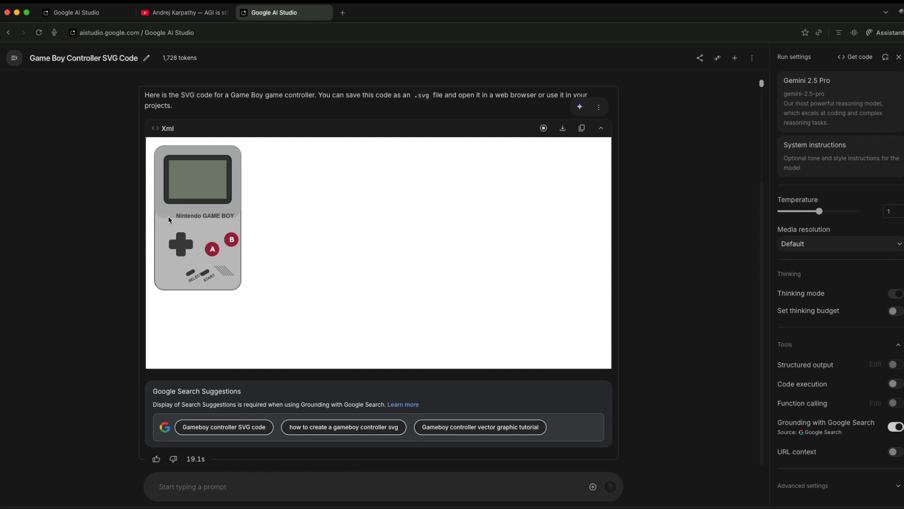
mouse_move(181, 241)
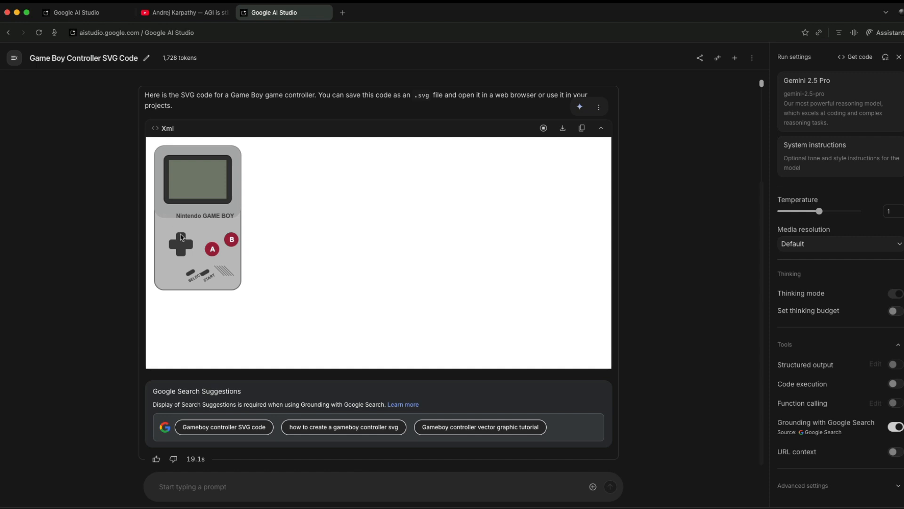
mouse_move(201, 275)
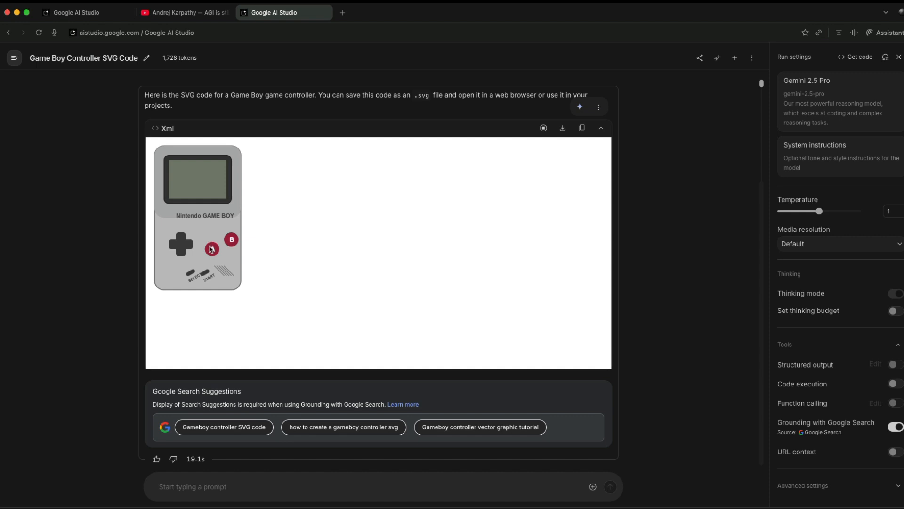
mouse_move(303, 245)
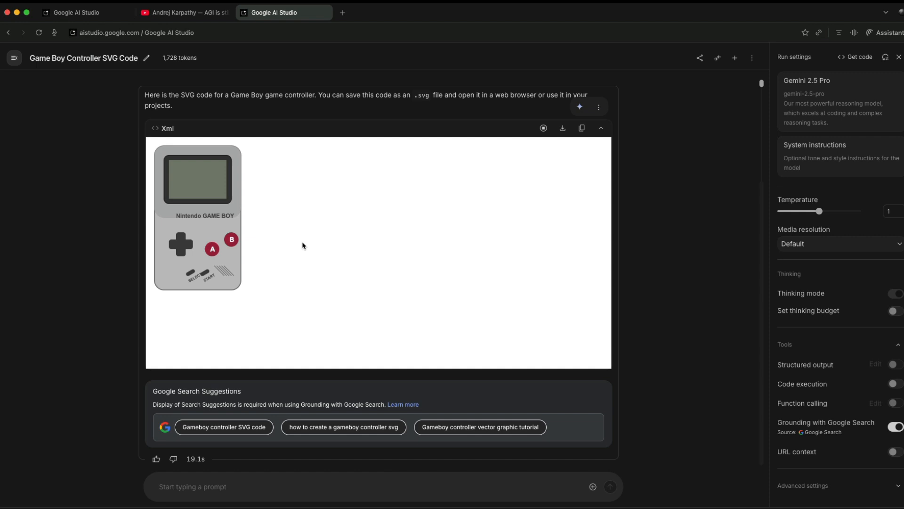
mouse_move(279, 255)
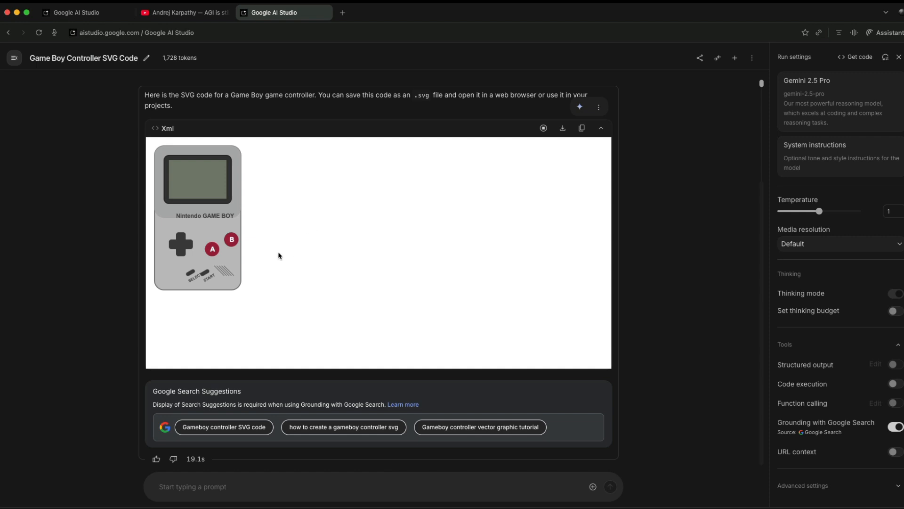
mouse_move(811, 102)
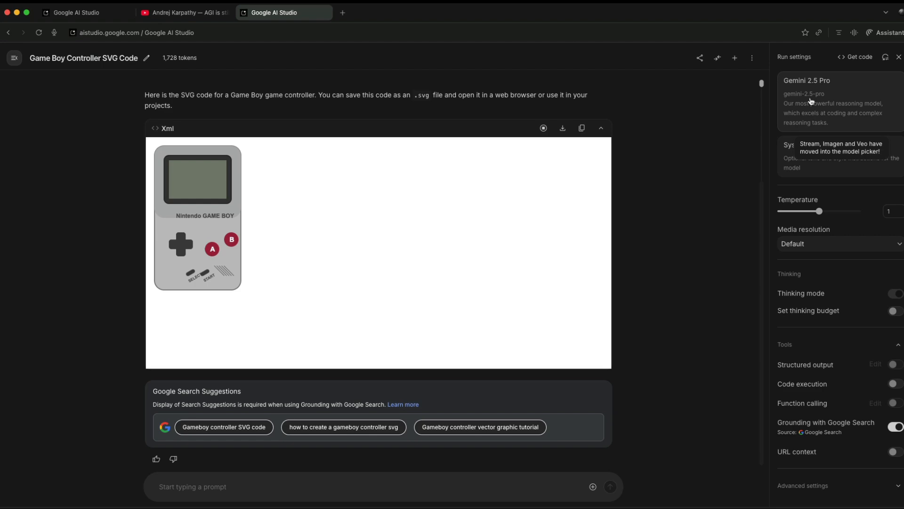
- Select Gemini 2.5 Pro from the model list and switch to a temporary chat
click(818, 94)
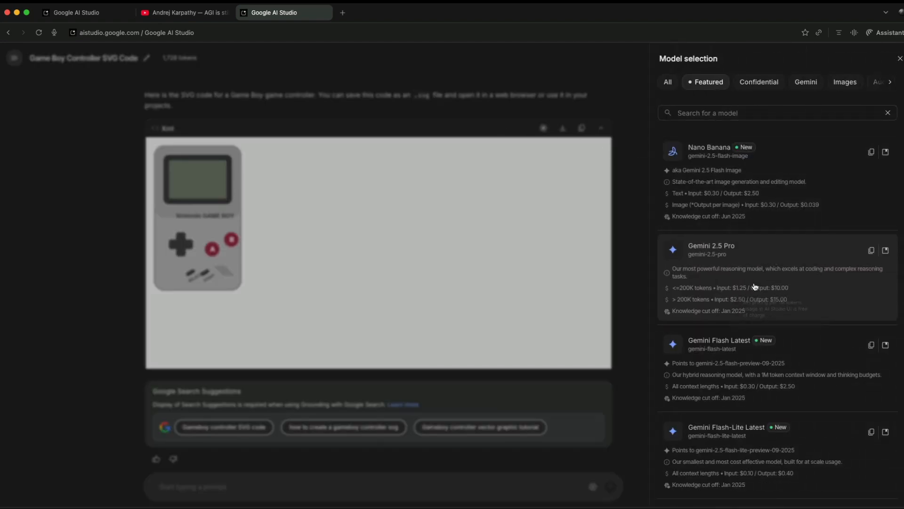
click(711, 248)
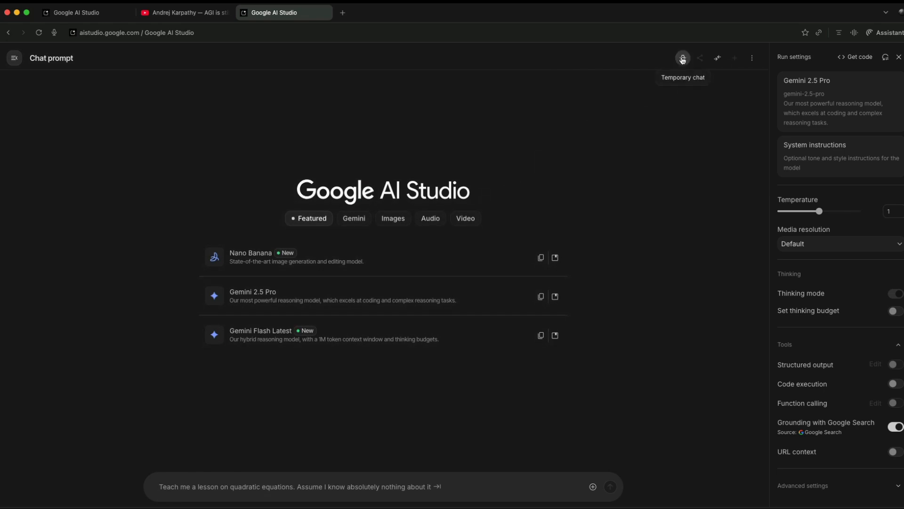
click(683, 57)
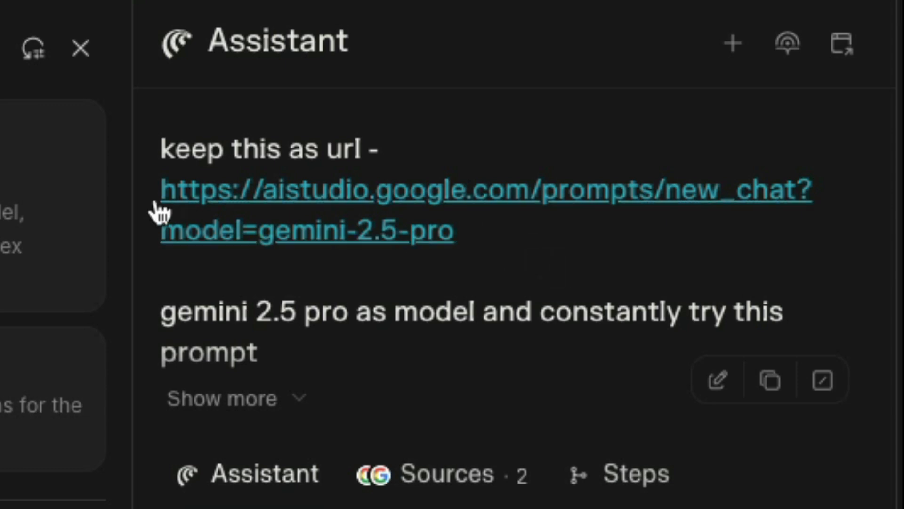
- Expand the assistant note and highlight the quoted Xbox controller SVG prompt
click(220, 399)
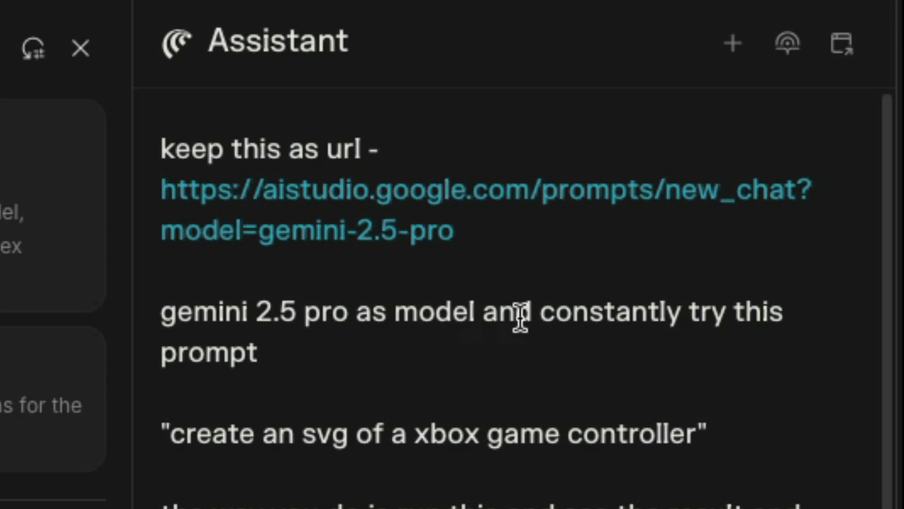
mouse_move(594, 316)
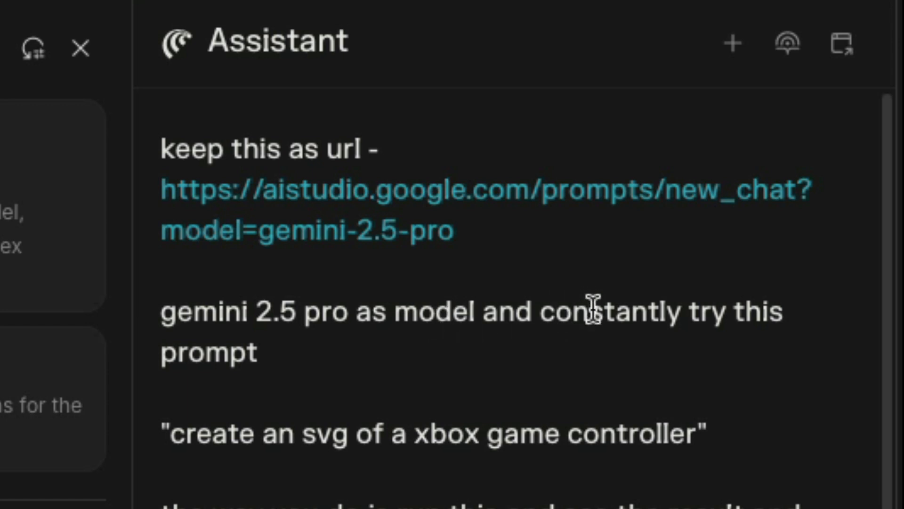
mouse_move(179, 436)
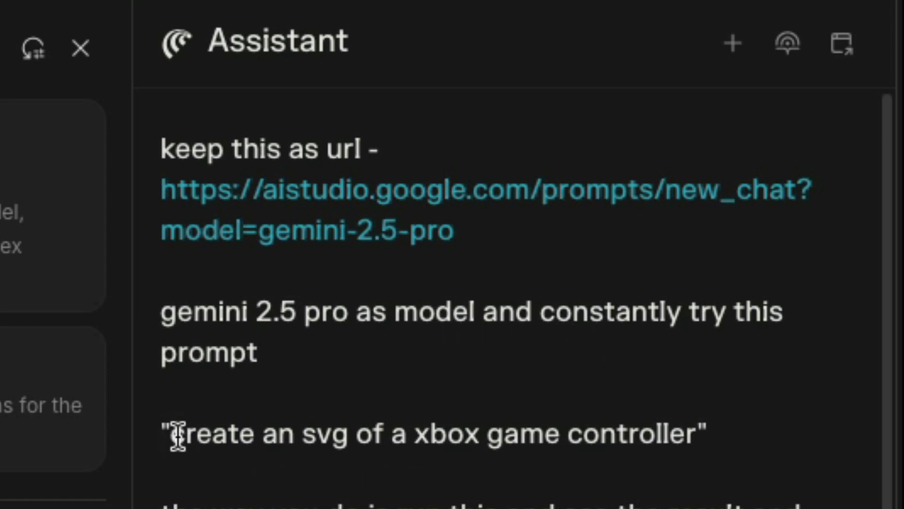
drag(176, 435, 698, 434)
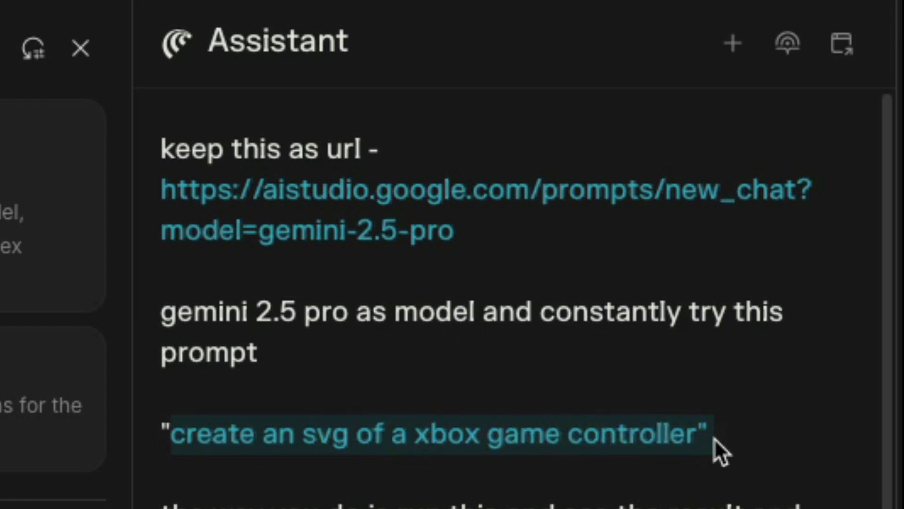
scroll(down, 3)
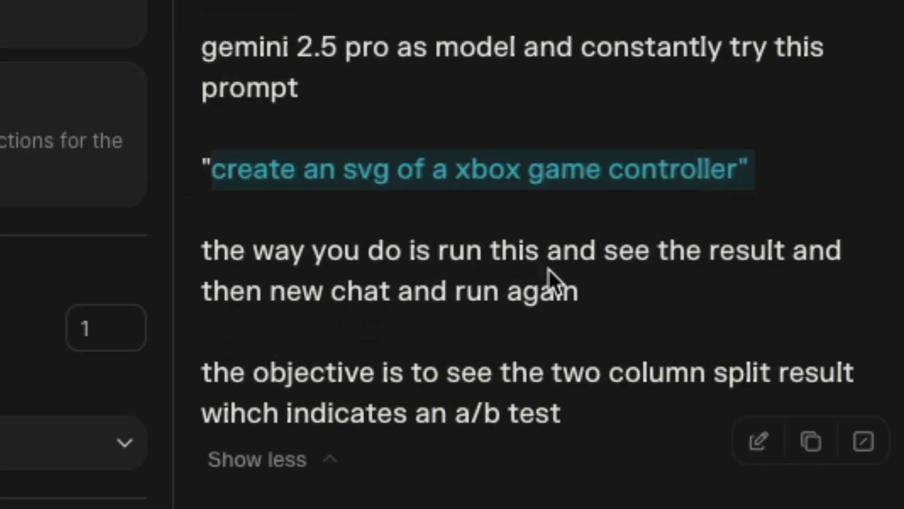
mouse_move(359, 323)
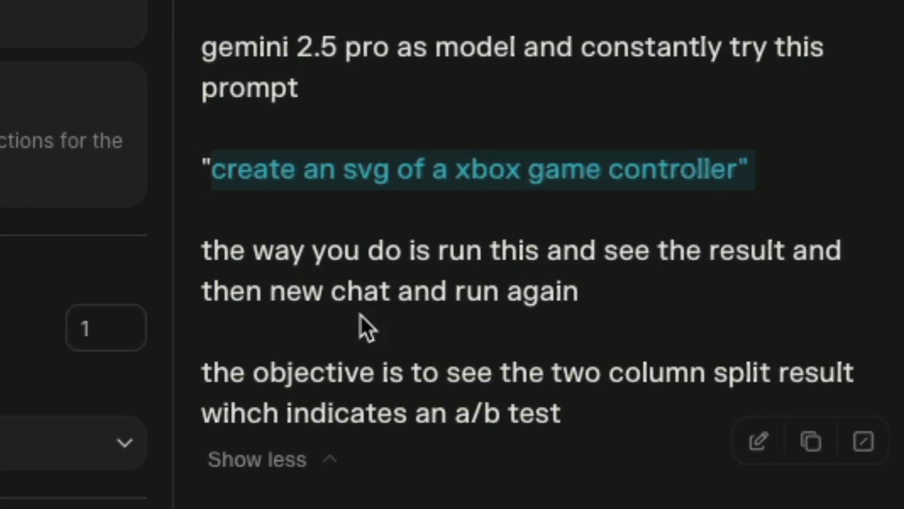
mouse_move(551, 287)
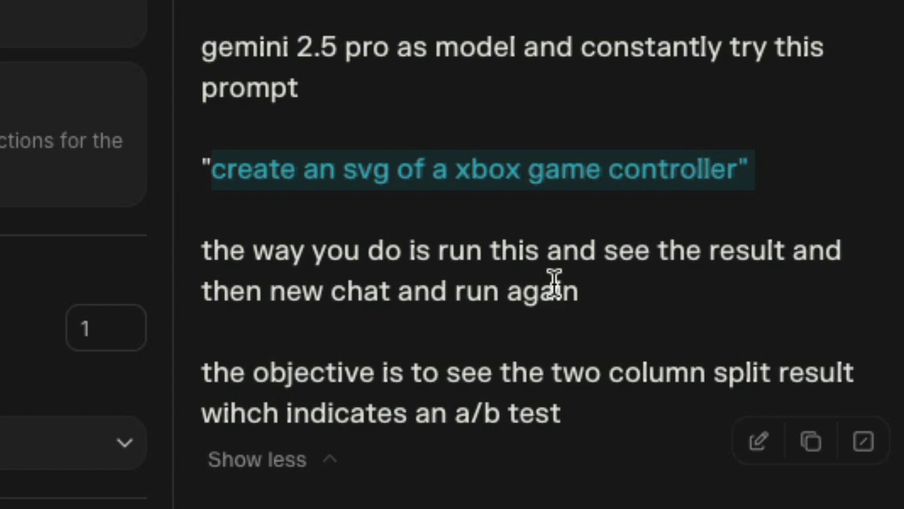
mouse_move(623, 390)
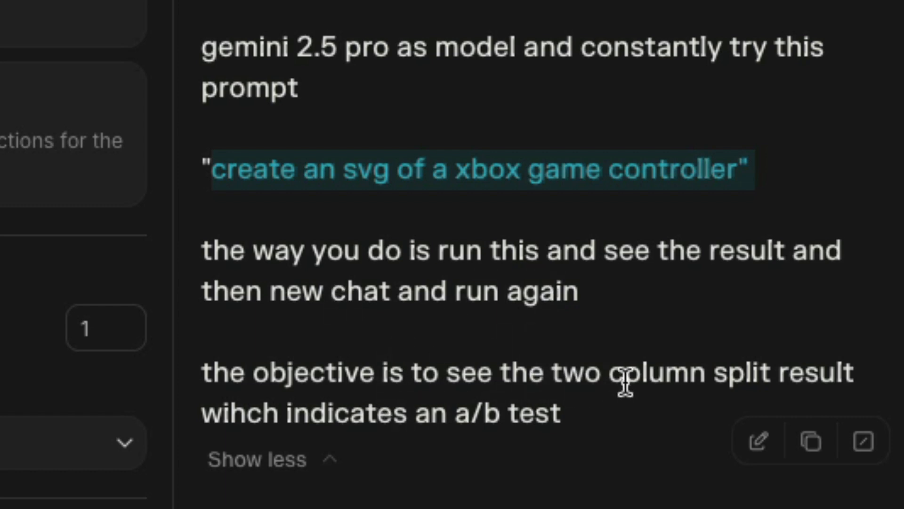
mouse_move(489, 419)
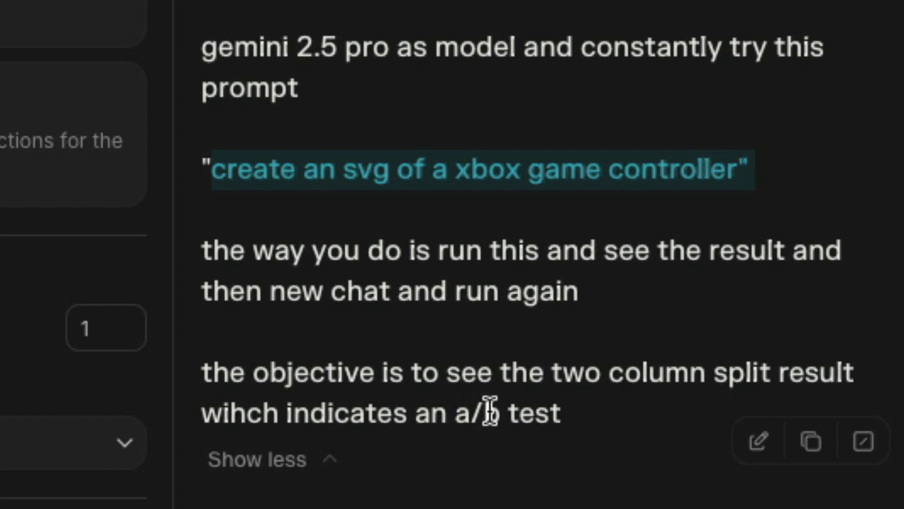
mouse_move(655, 428)
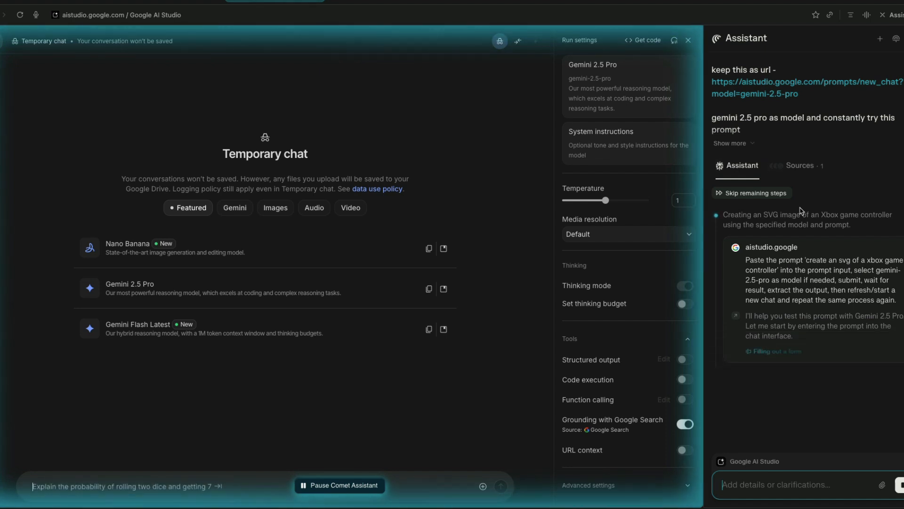
- Run 'create an svg of a xbox game controller', then discard the chat for a fresh one
text(create an svg of a xbox game controller)
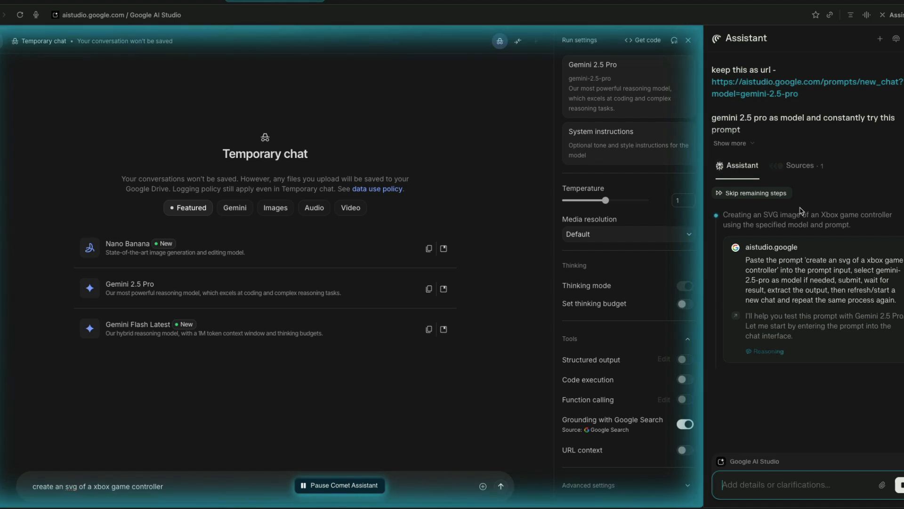
click(500, 498)
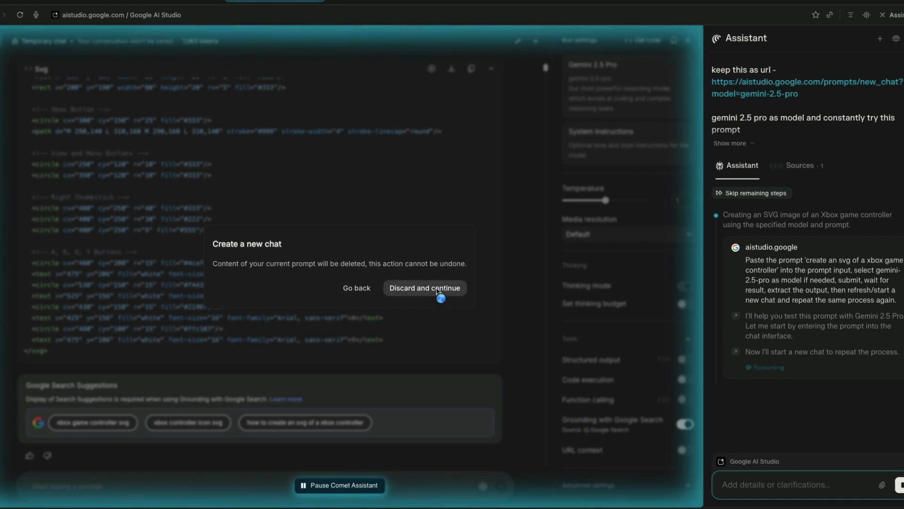
click(425, 288)
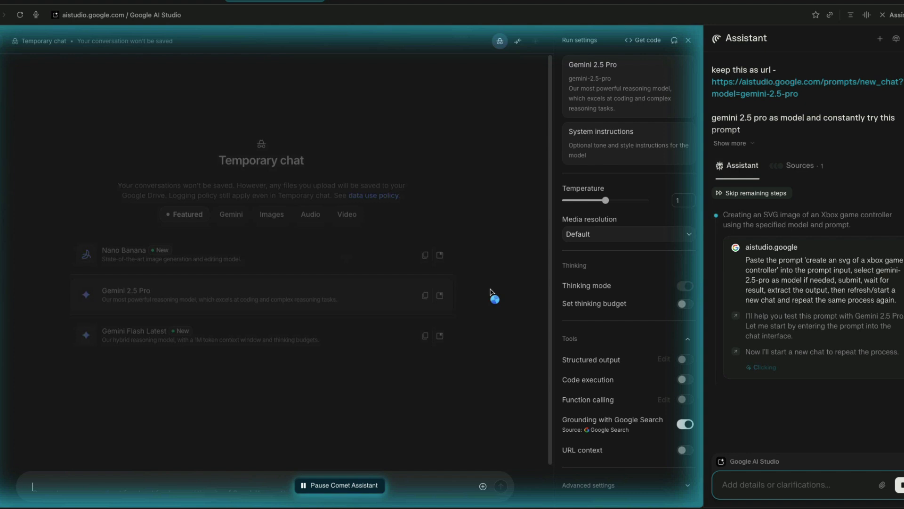